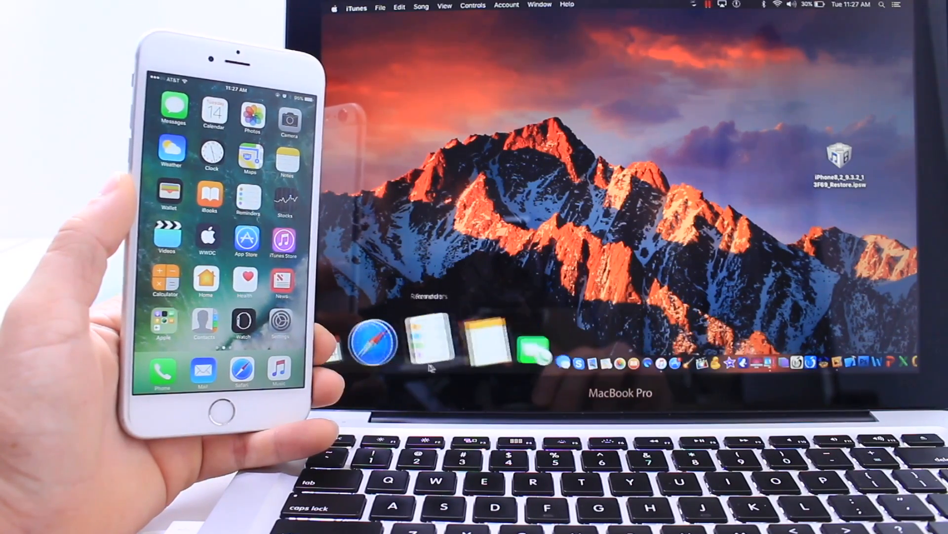
# Step: Launch Safari from the Dock to reach the ipsw.me download page
pyautogui.click(369, 344)
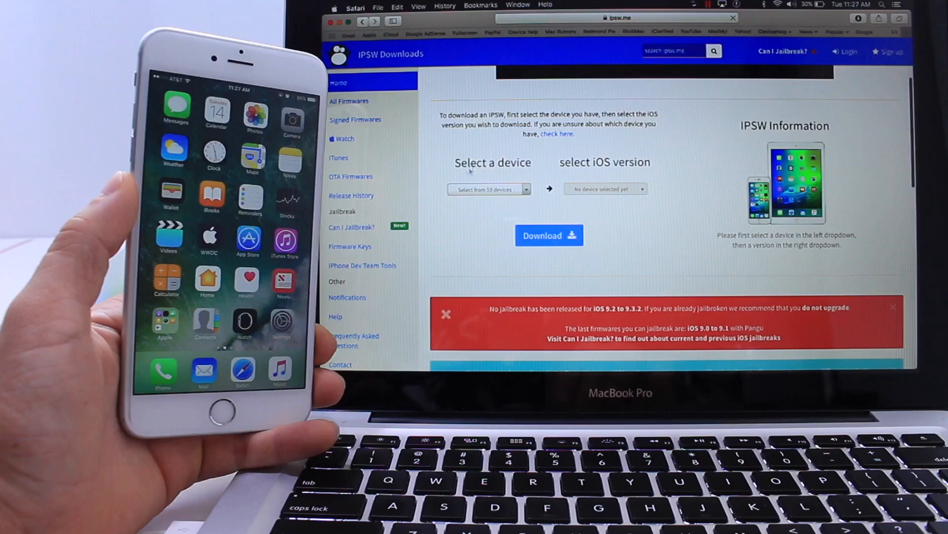
# Step: Choose iPhone 6s+ from the ipsw.me device list
pyautogui.click(488, 188)
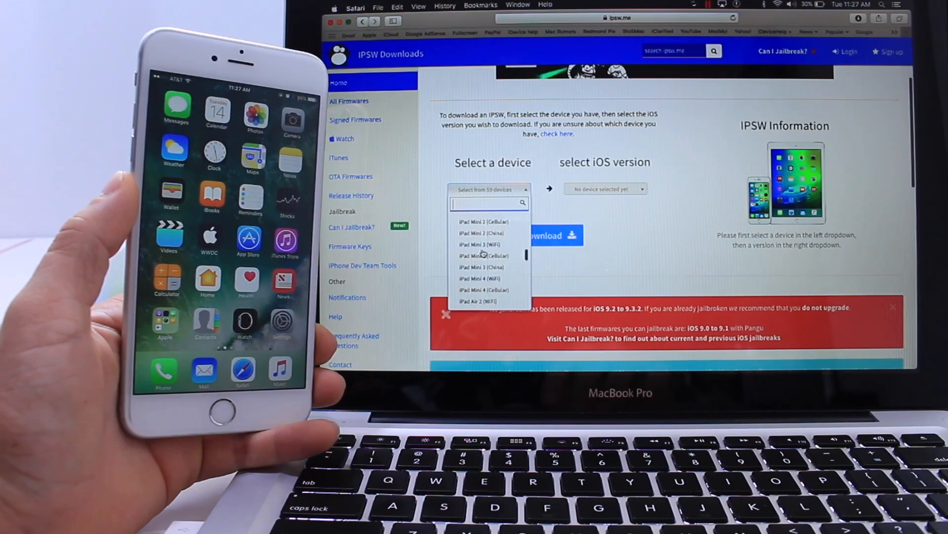
pyautogui.scroll(-3)
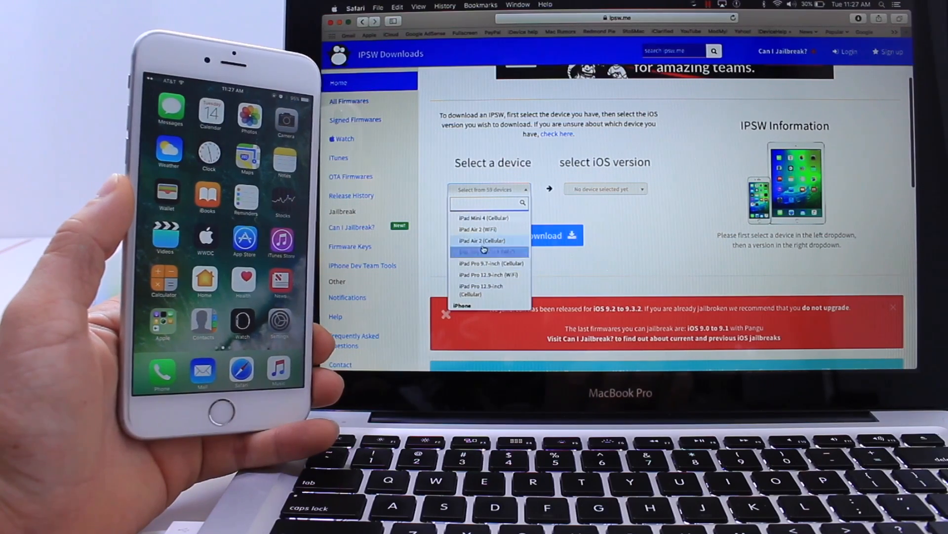
pyautogui.scroll(-3)
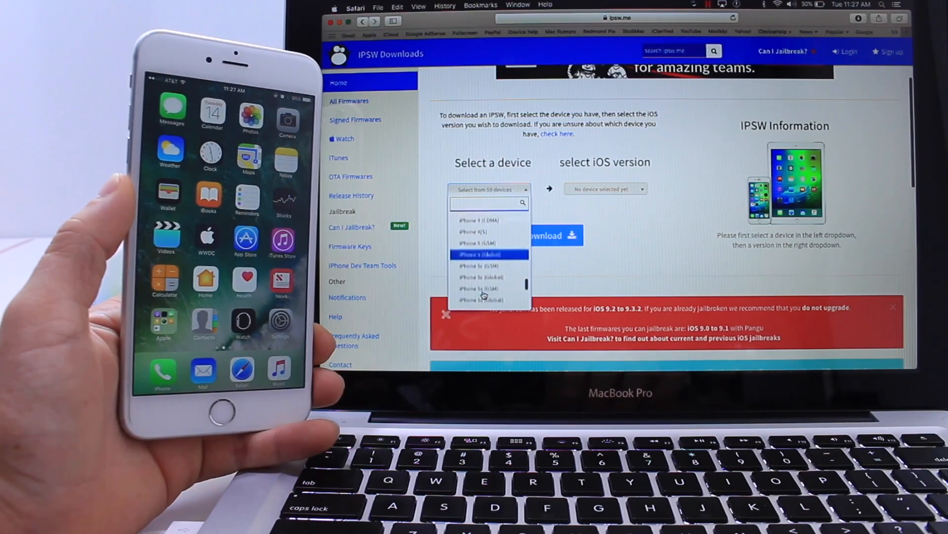
pyautogui.scroll(-3)
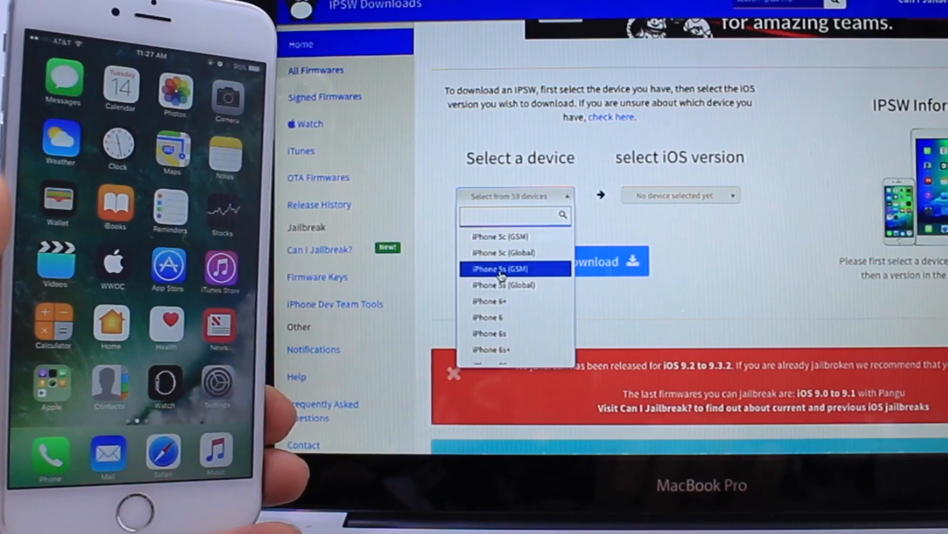
pyautogui.moveTo(508, 252)
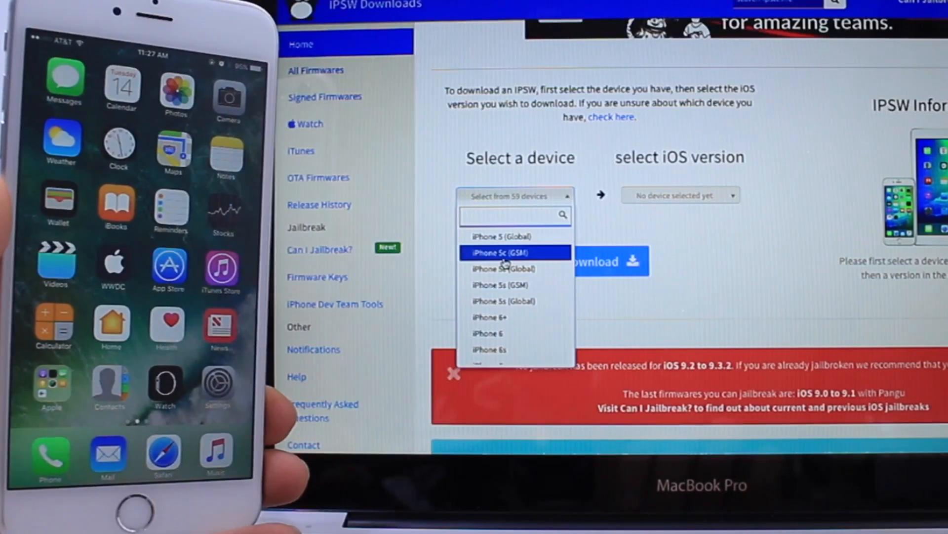
pyautogui.moveTo(515, 269)
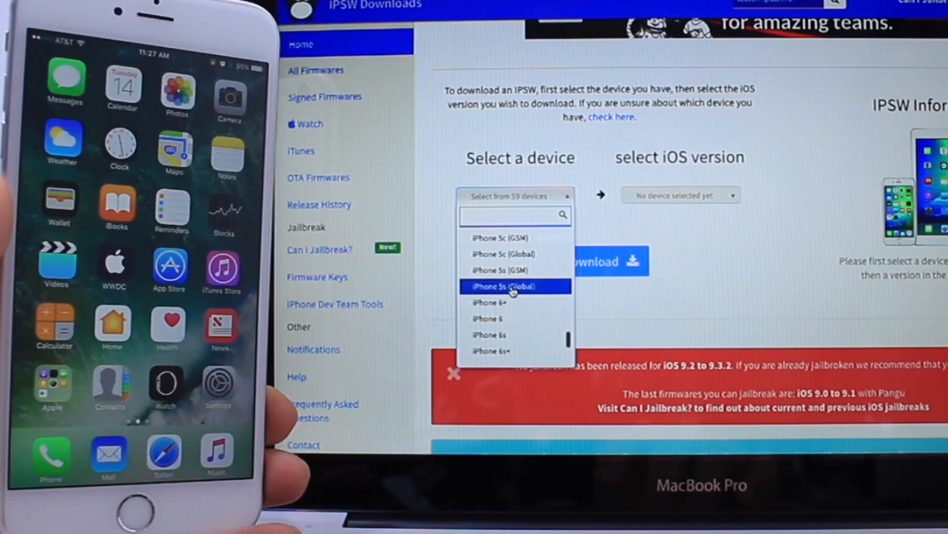
pyautogui.scroll(-3)
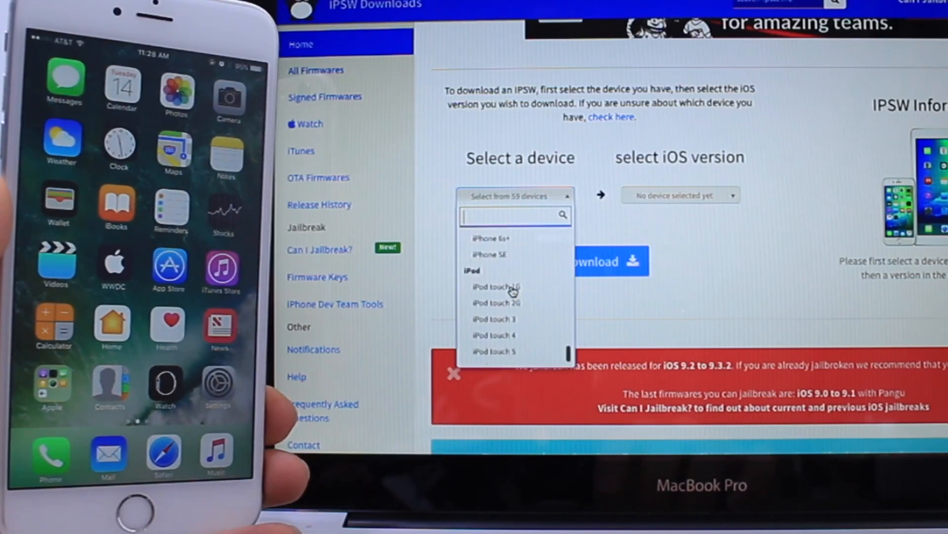
pyautogui.scroll(3)
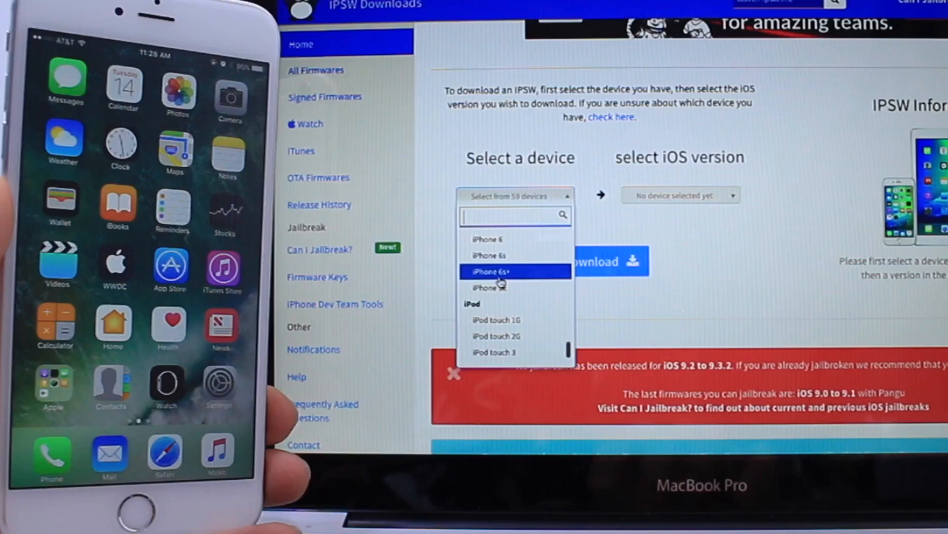
pyautogui.click(489, 271)
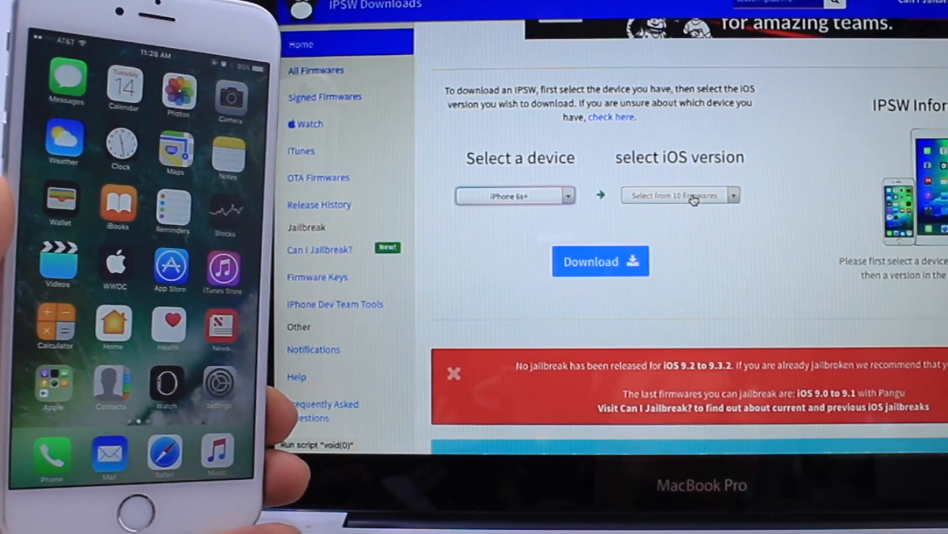
# Step: Select iOS 9.3.2 (13F69) and download its restore file to the desktop
pyautogui.click(679, 195)
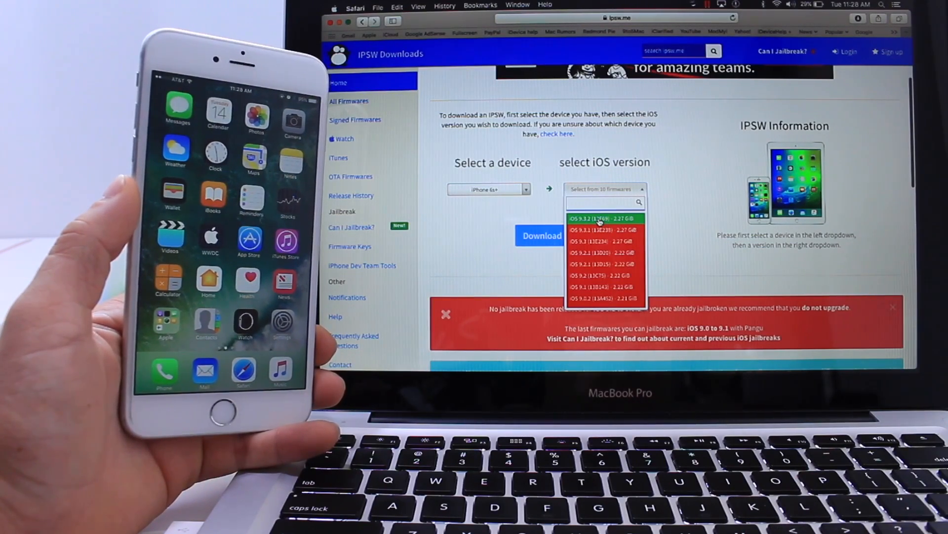
pyautogui.click(602, 218)
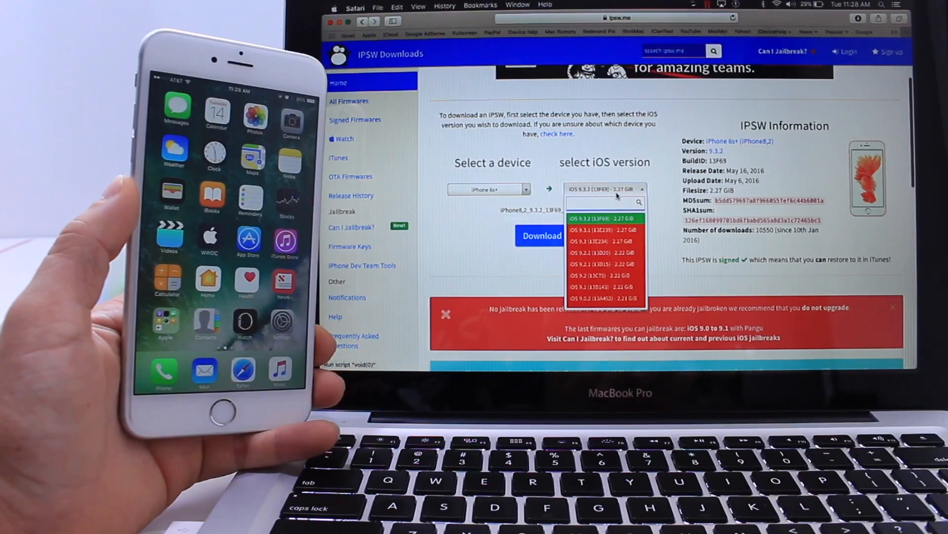
pyautogui.click(603, 218)
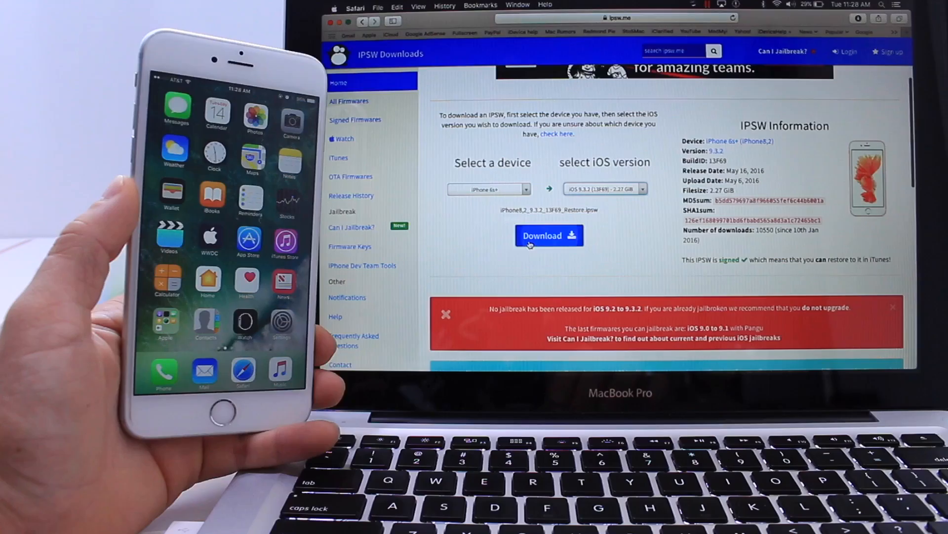
pyautogui.click(548, 235)
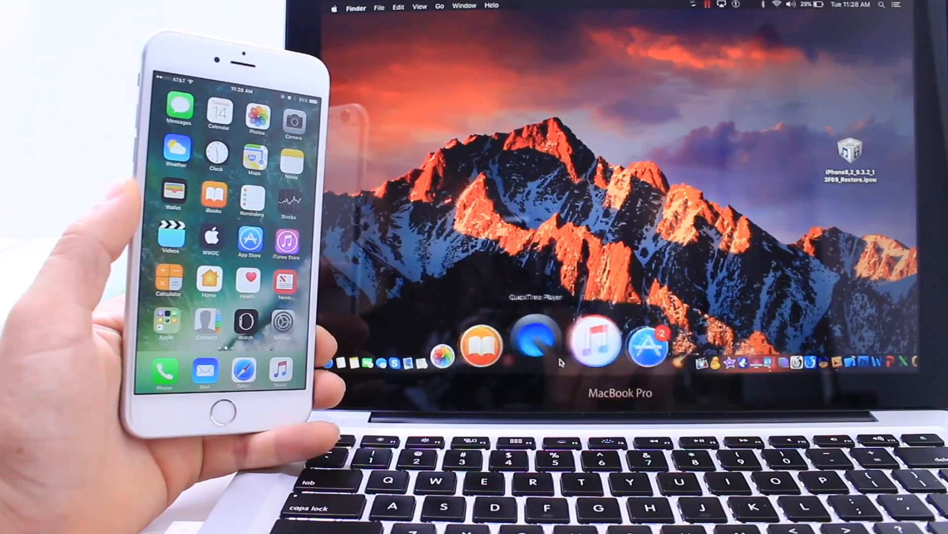
# Step: Launch iTunes and show the connected iPhone's Summary page running iOS 10.0
pyautogui.click(593, 342)
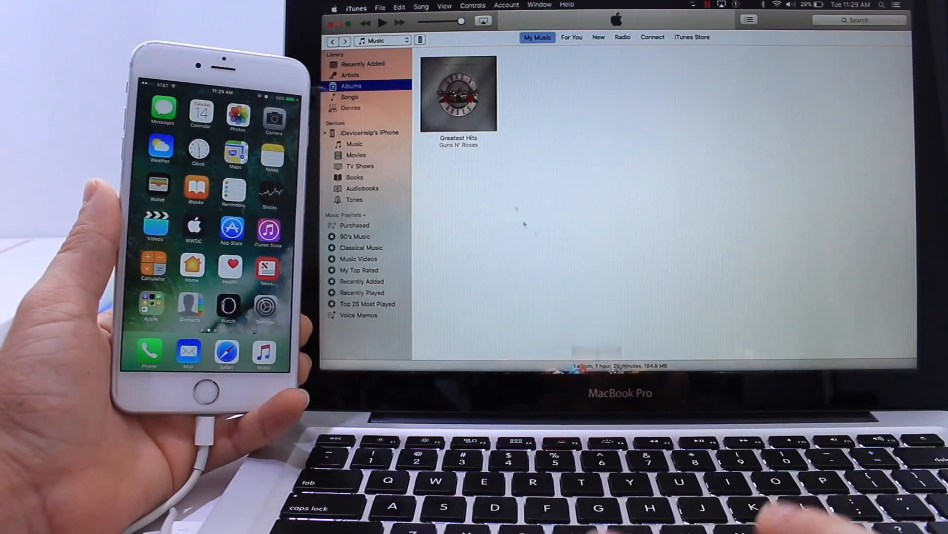
pyautogui.click(369, 132)
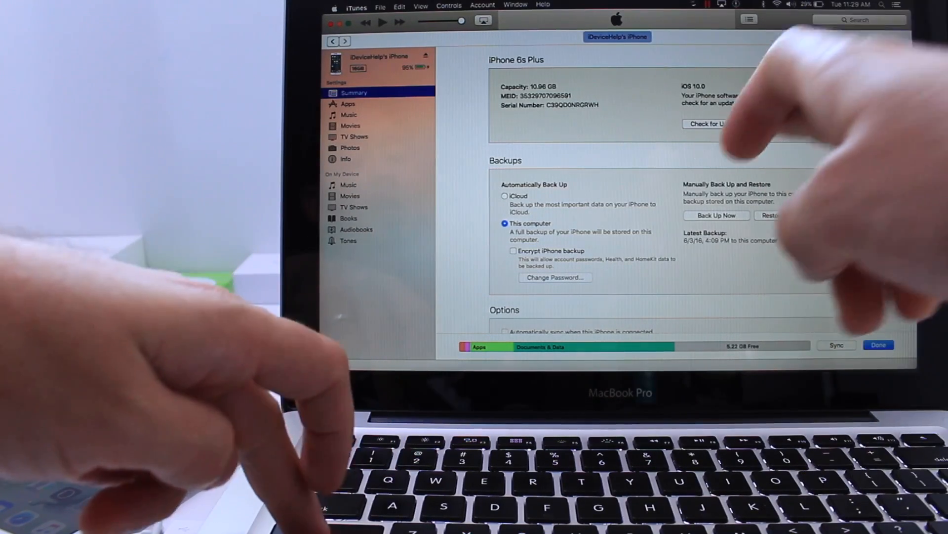
pyautogui.click(714, 124)
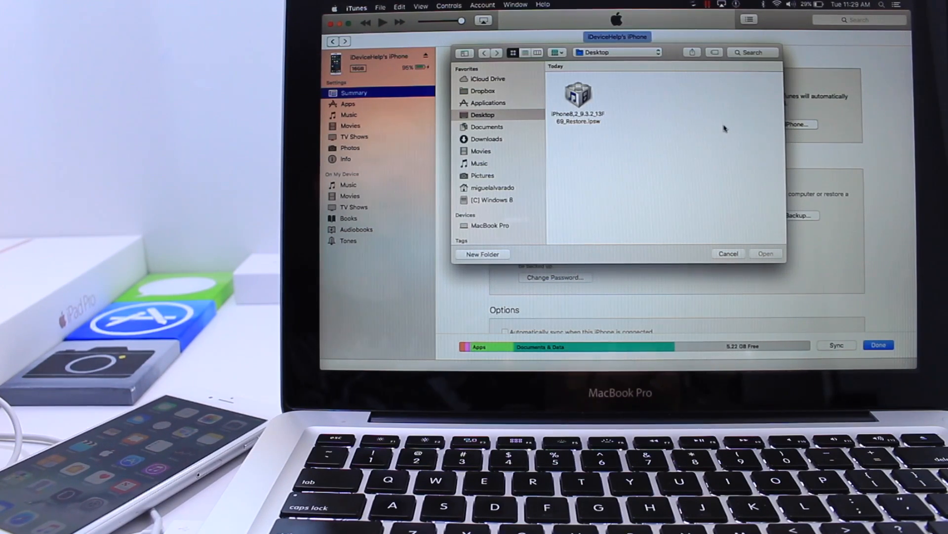
# Step: Choose iPhone8,2_9.3.2_13F69_Restore.ipsw from the Desktop as the update file
pyautogui.click(577, 103)
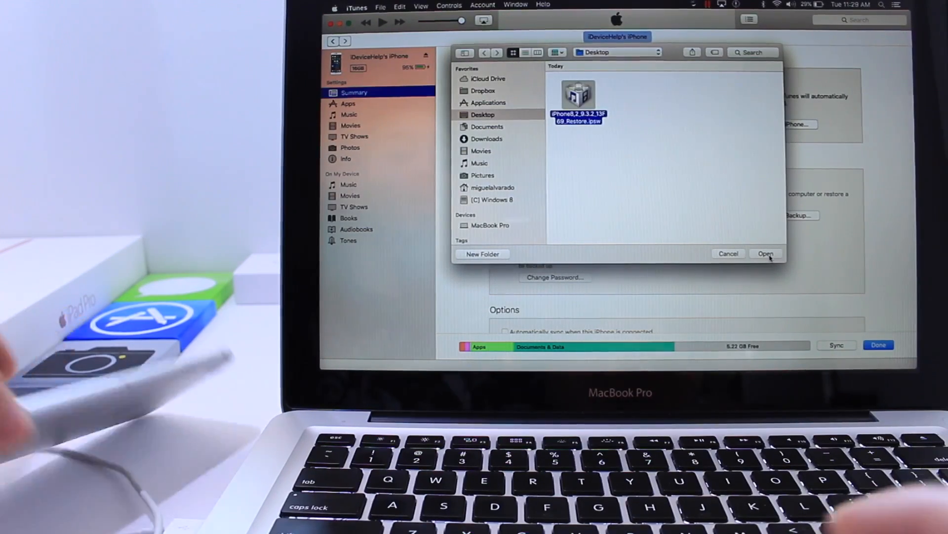
pyautogui.click(765, 254)
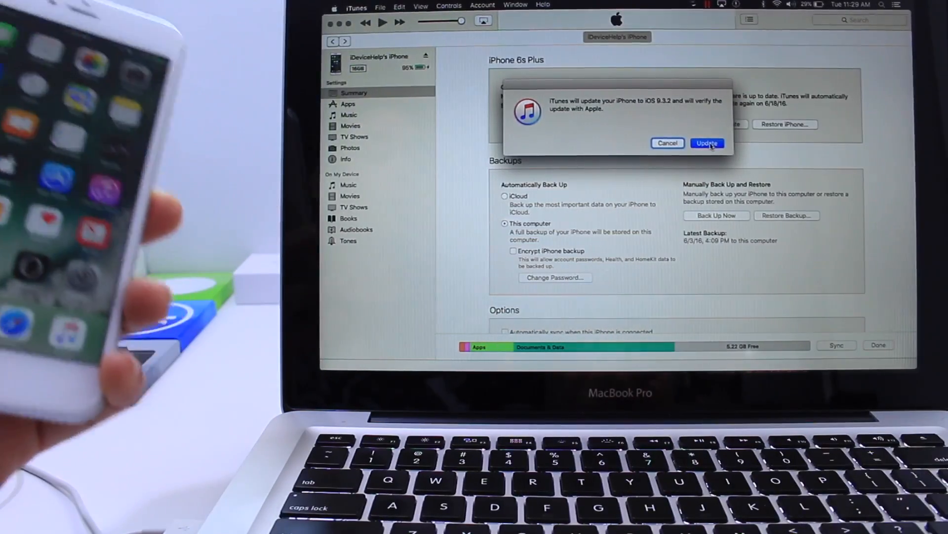
# Step: Confirm the update so iTunes installs iOS 9.3.2 on the iPhone
pyautogui.click(706, 142)
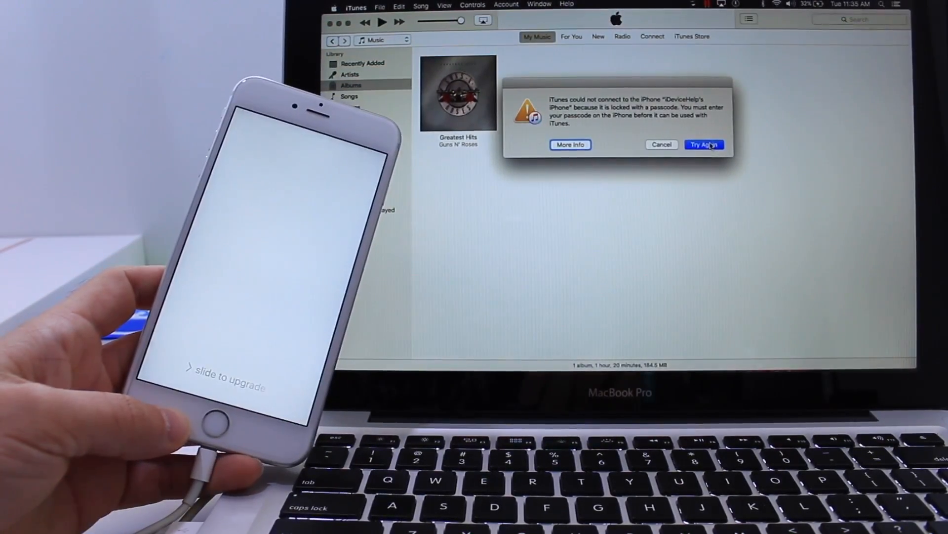
# Step: Reconnect to the iPhone, install the carrier settings update, and dismiss the success message
pyautogui.click(704, 145)
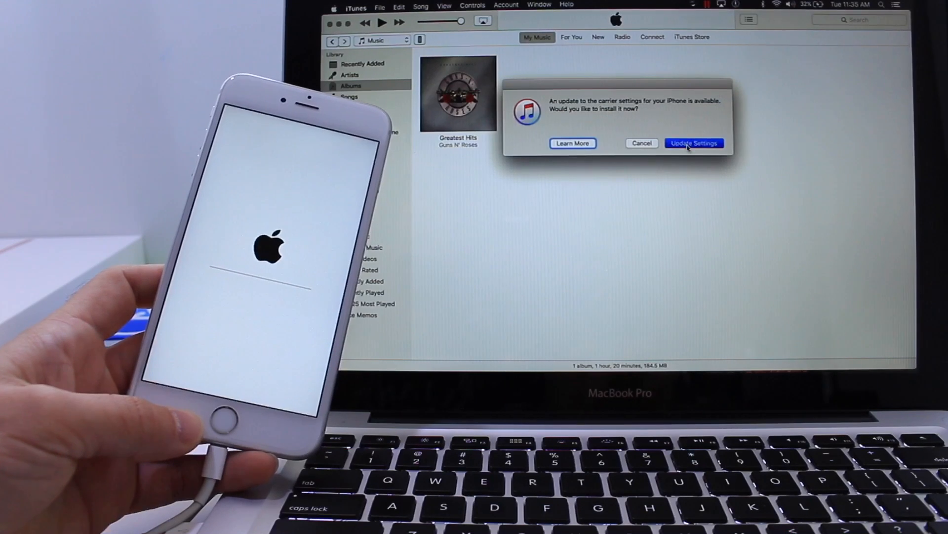
pyautogui.click(693, 143)
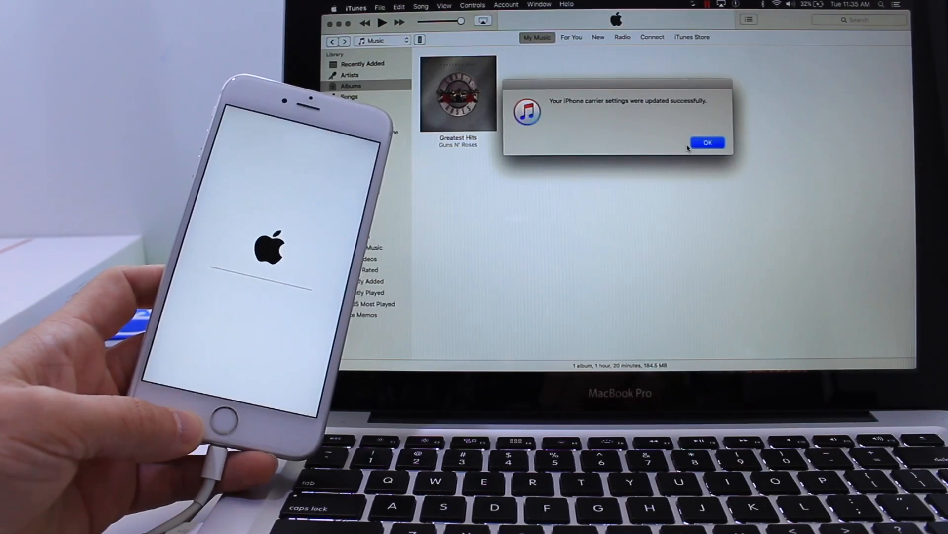
pyautogui.click(707, 142)
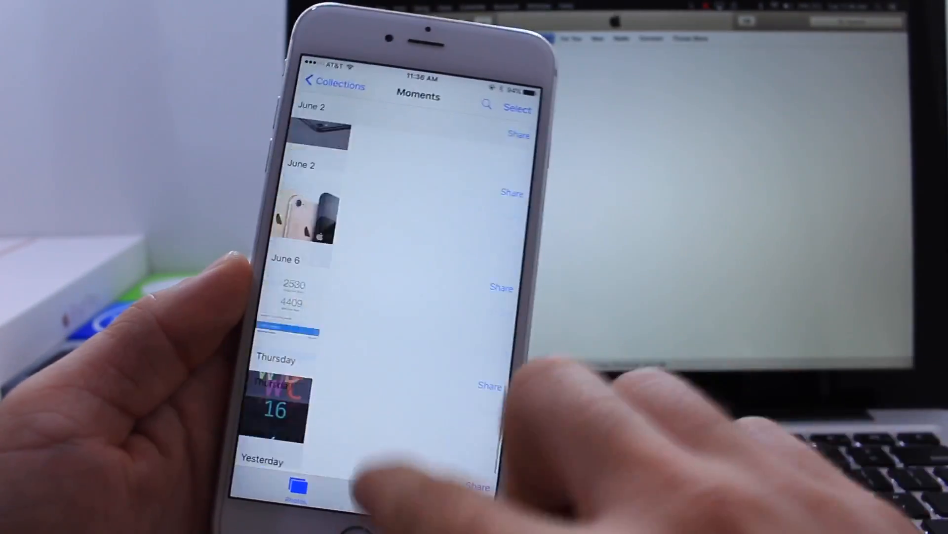
# Step: Scroll Photos Moments back to the oldest groups from September 2013
pyautogui.scroll(3)
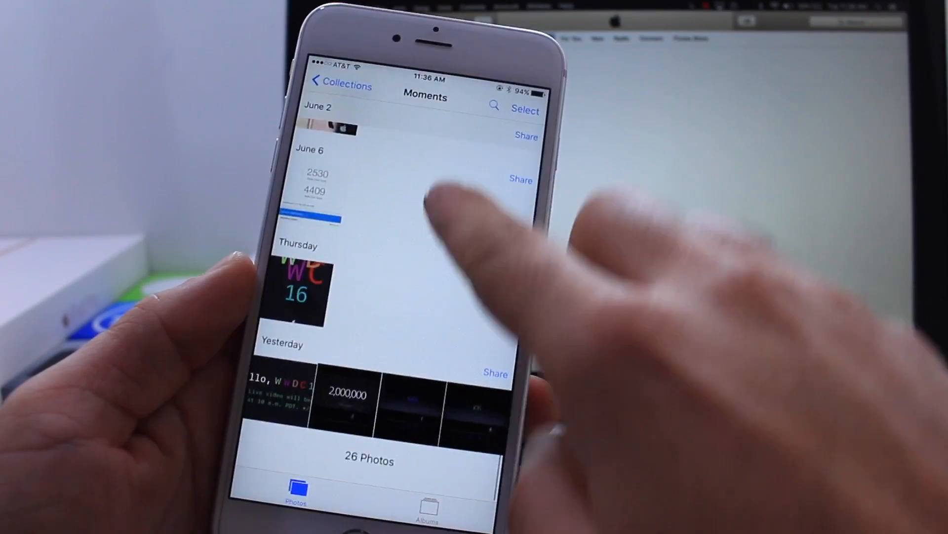
pyautogui.scroll(3)
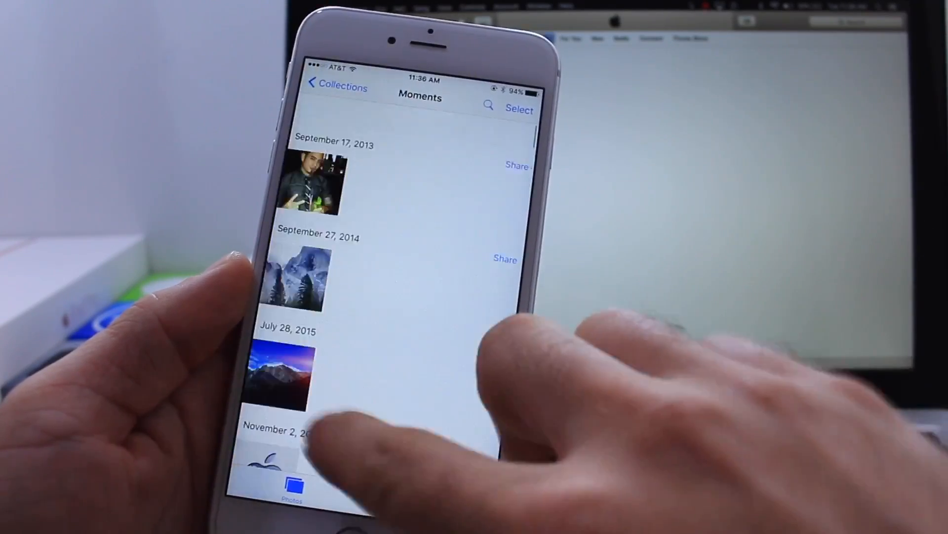